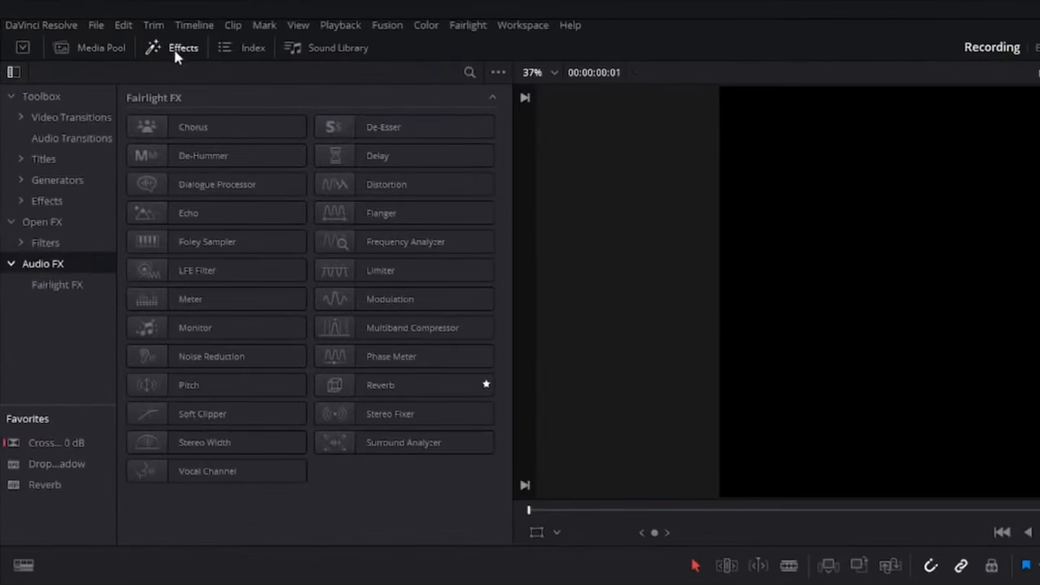
Add a Text+ title from the Titles library above the gradient clip
left_click(44, 159)
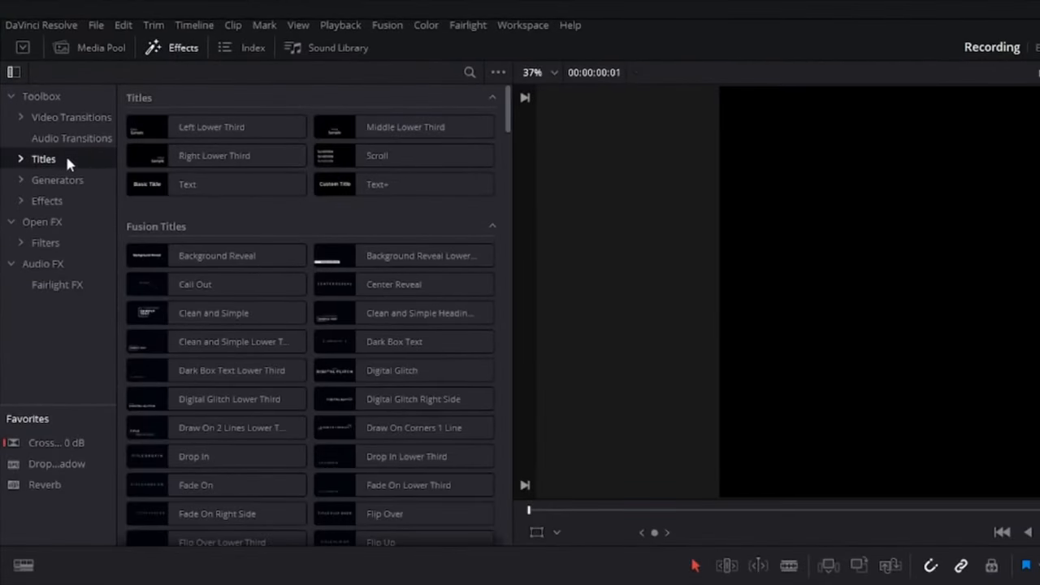
left_click(403, 183)
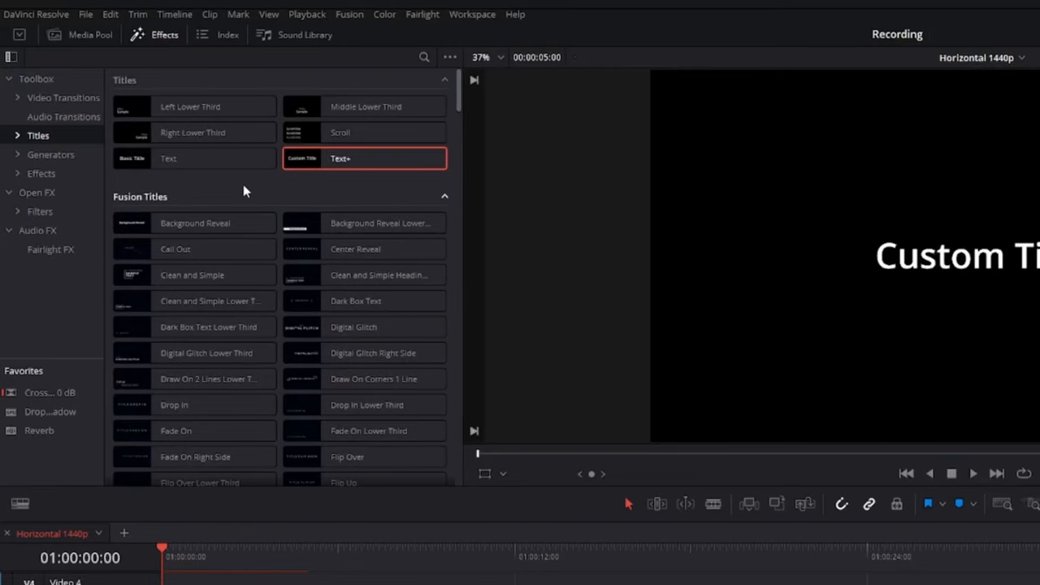
mouse_move(246, 195)
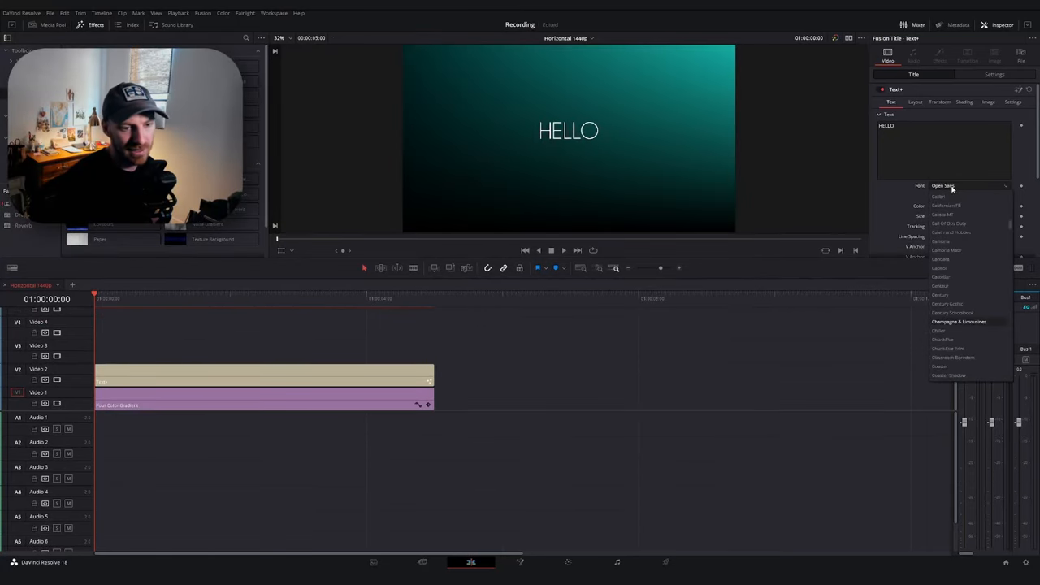
Set the HELLO title's font to ChunkFive
left_click(942, 340)
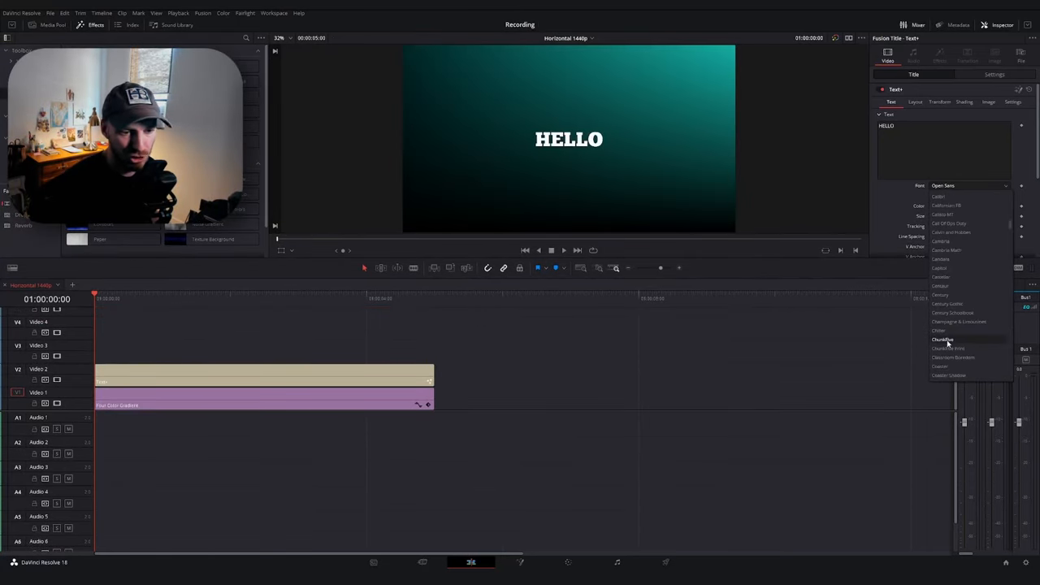
left_click(943, 339)
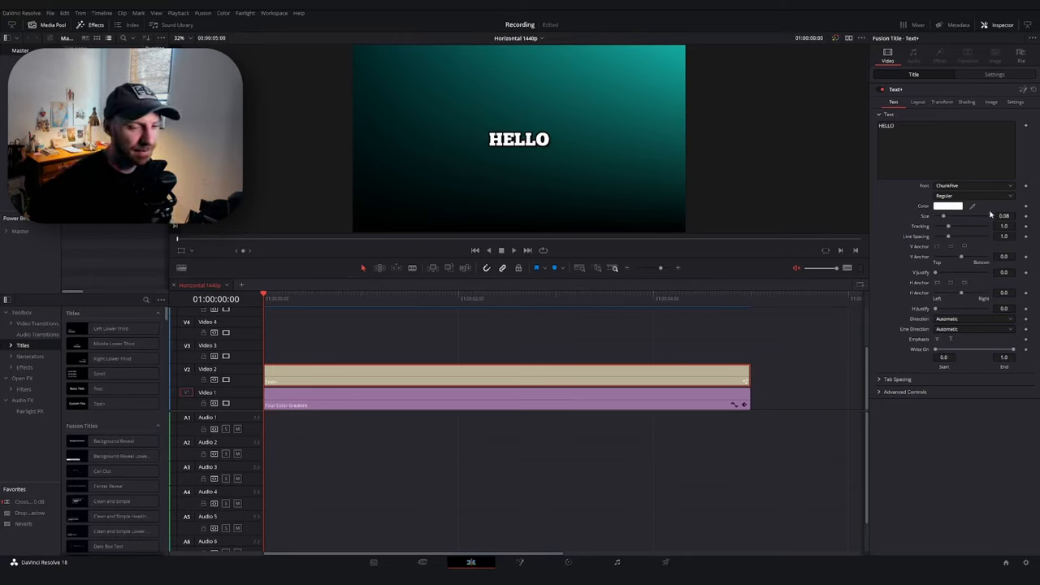
mouse_move(796, 237)
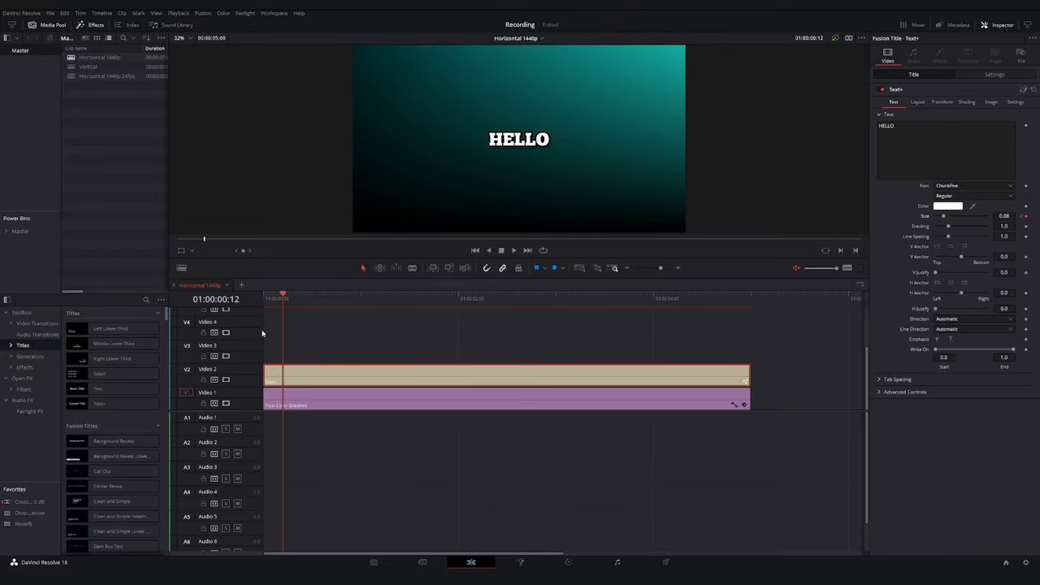
mouse_move(257, 302)
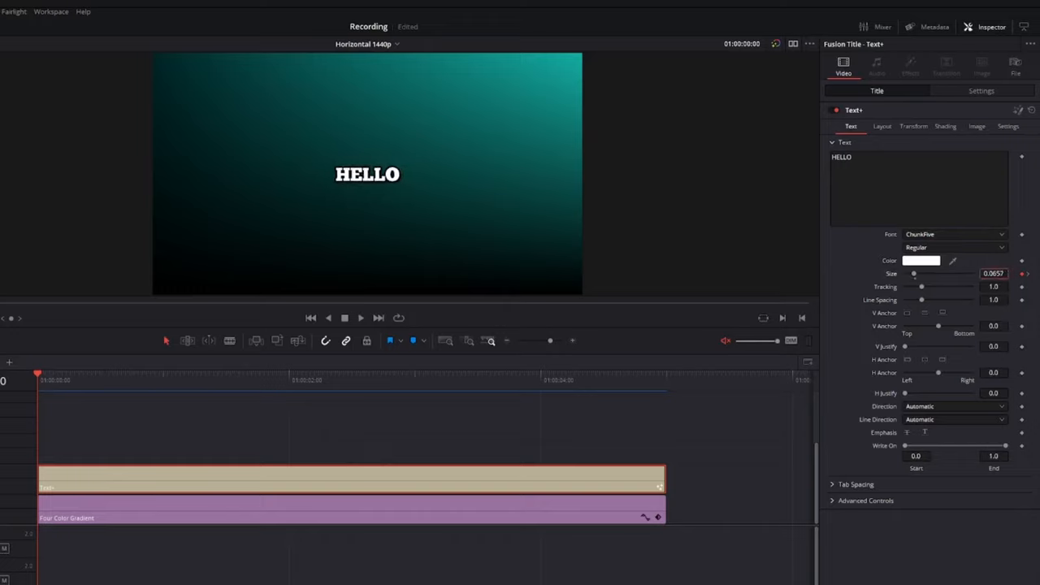
Shrink the title's Size value and return the playhead to the clip start
left_click_drag(921, 273, 912, 273)
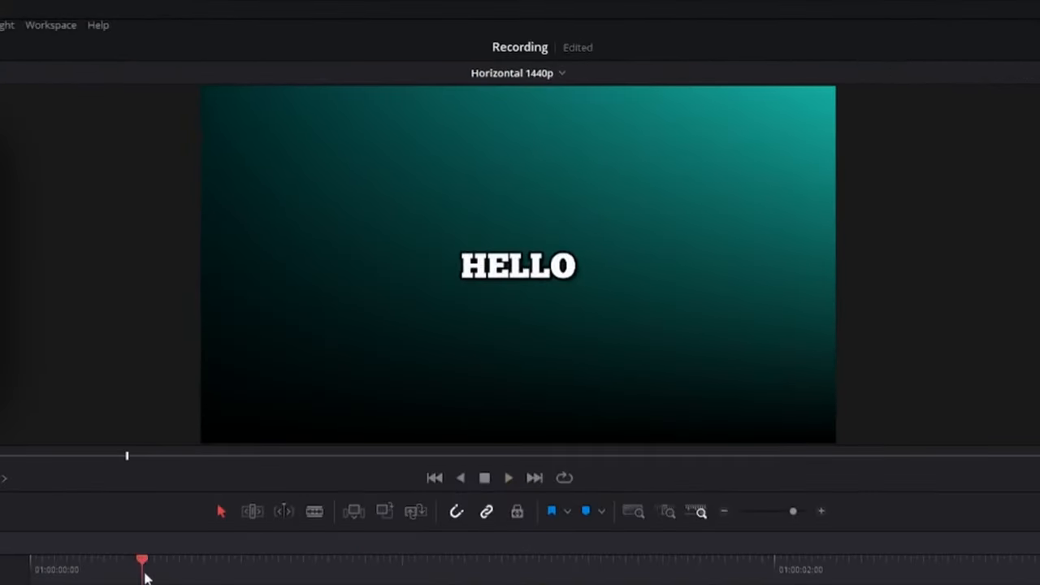
left_click(507, 478)
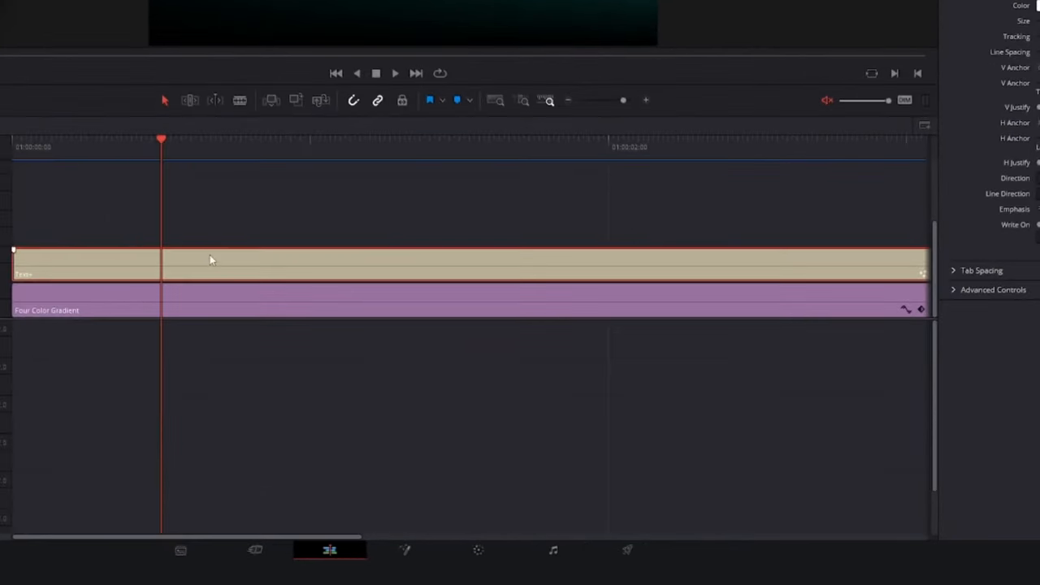
Open the HELLO Text+ clip in the Fusion page via its context menu
right_click(209, 260)
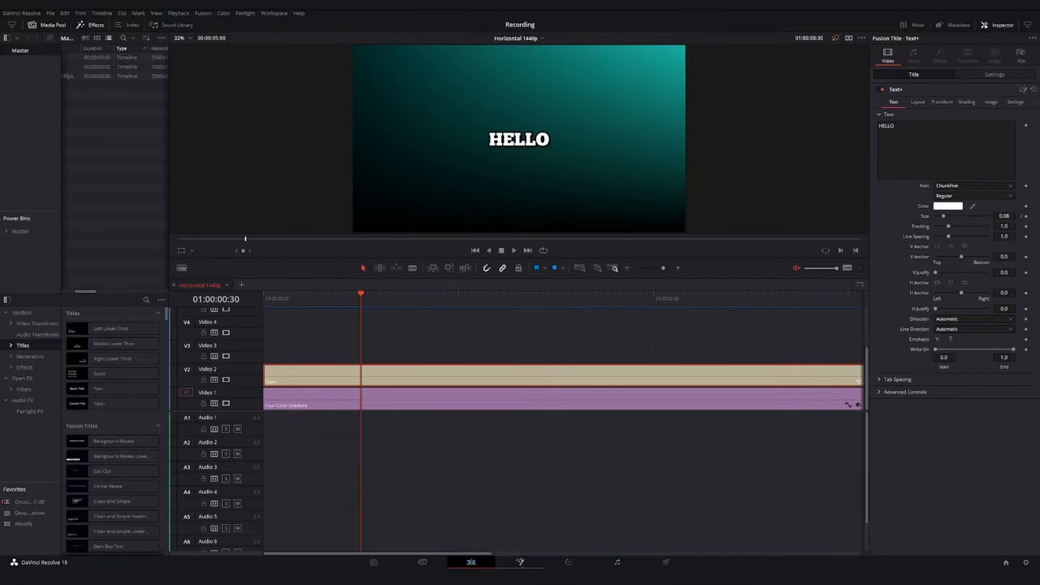
left_click(520, 562)
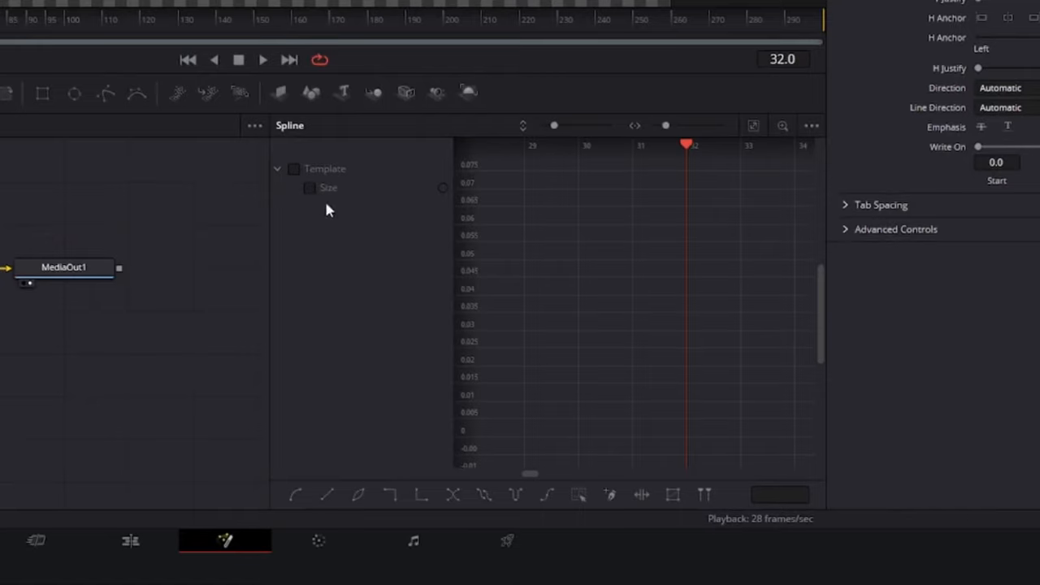
mouse_move(315, 198)
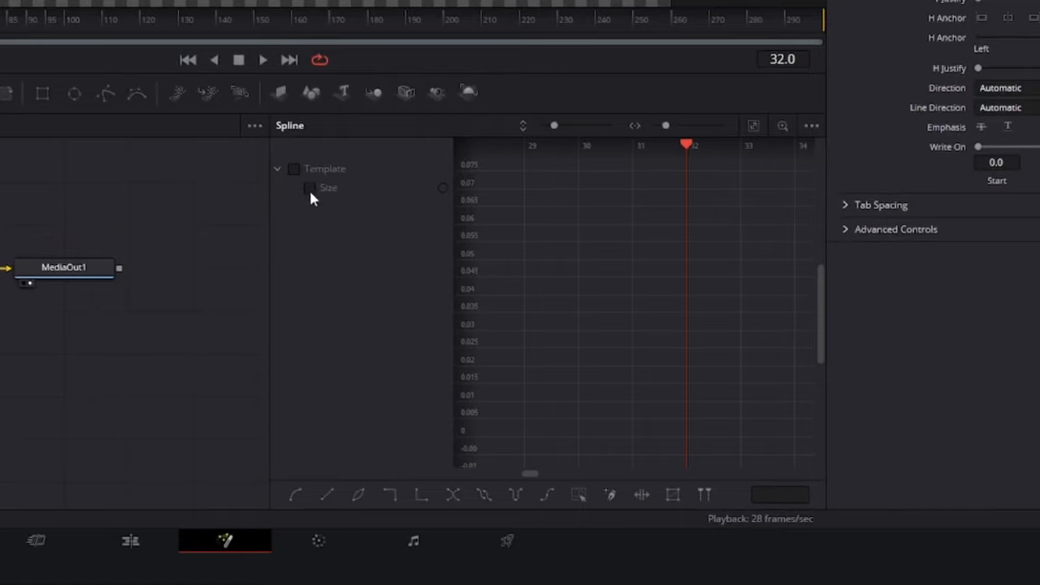
Show the Size curve, select all its keyframes, smooth them and apply an In Quadratic ease
left_click(309, 188)
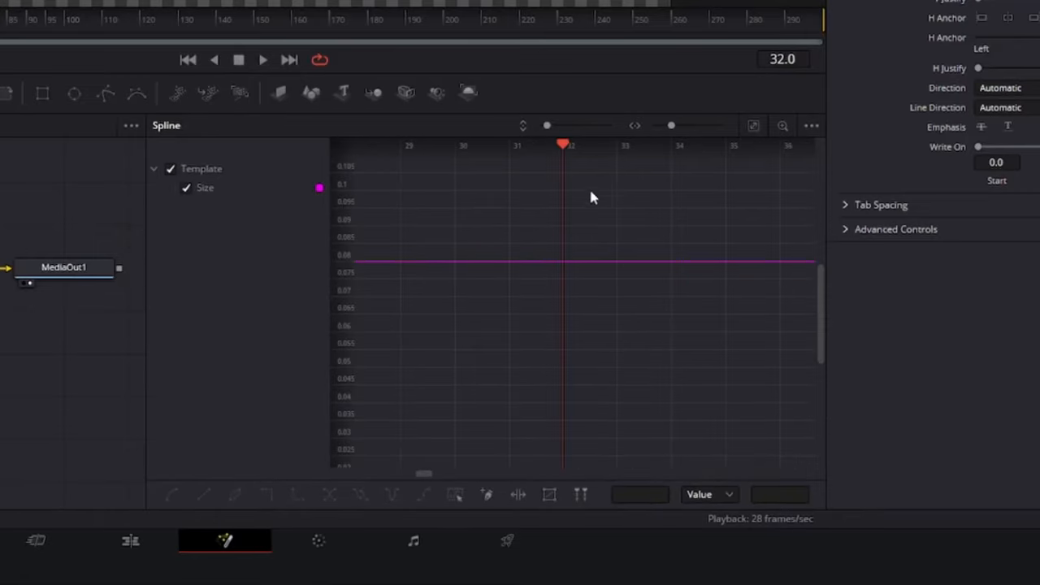
mouse_move(754, 134)
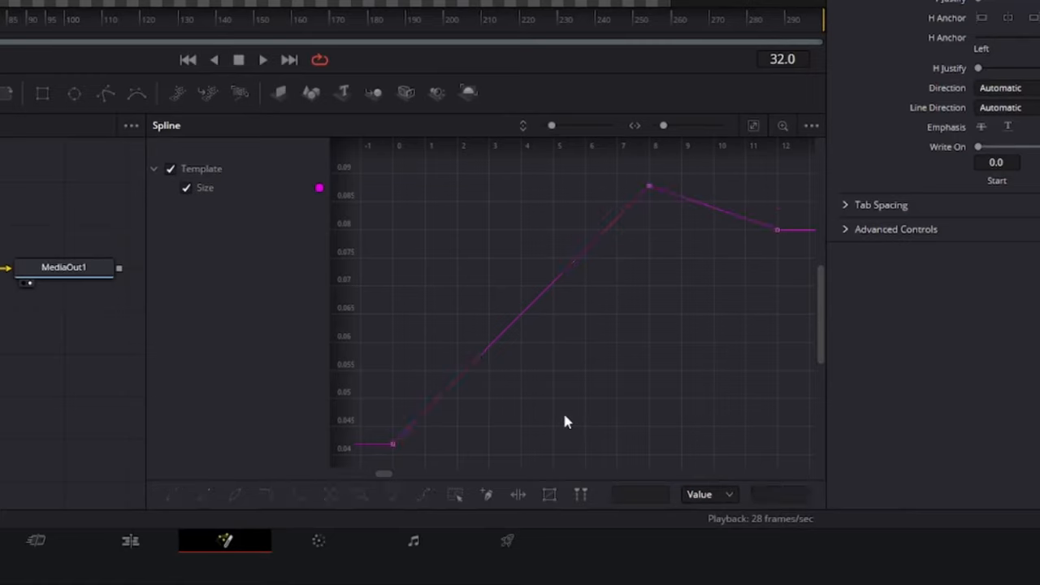
key("ctrl+a")
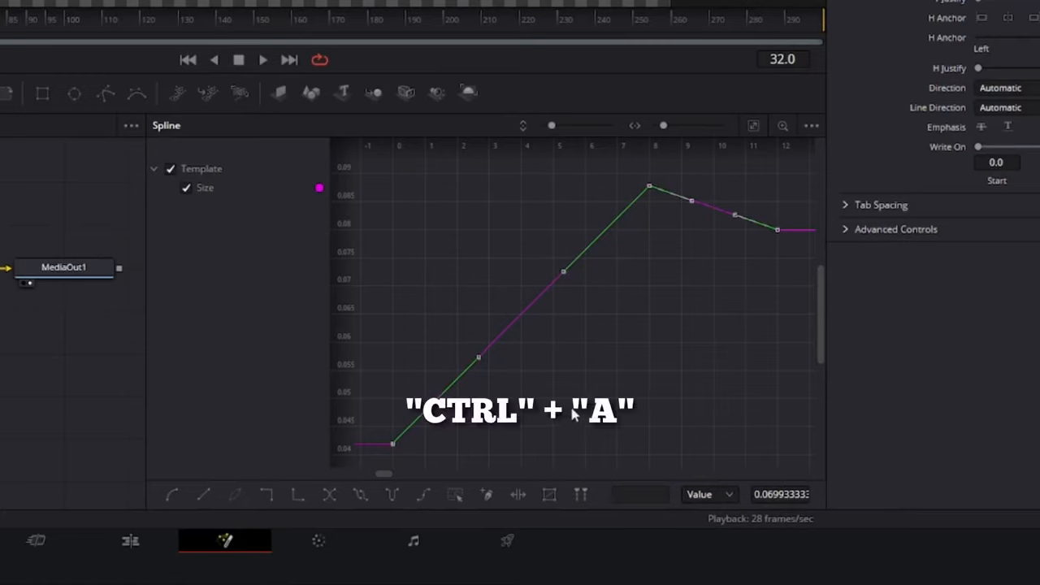
key("s")
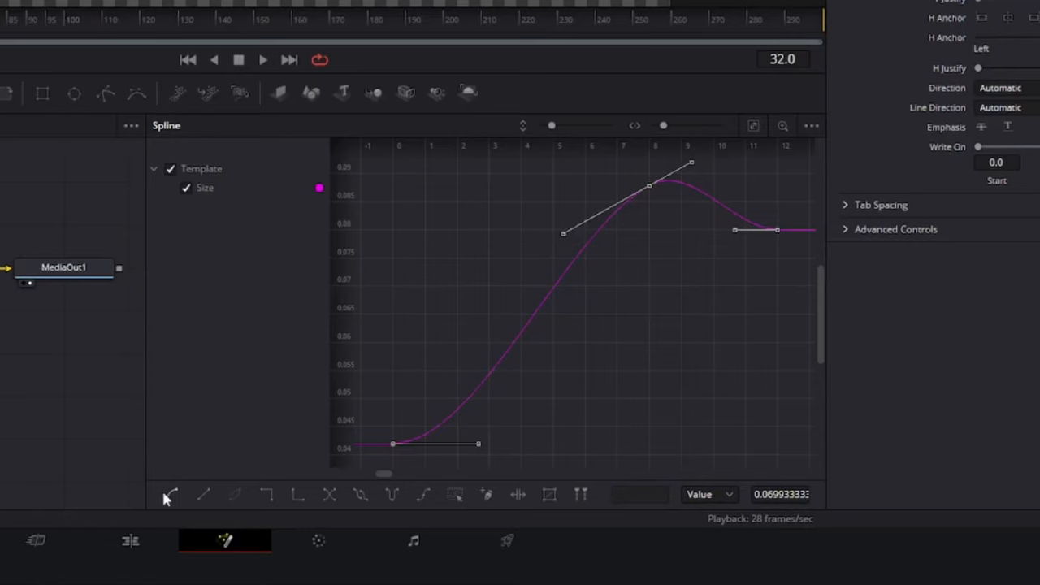
mouse_move(657, 370)
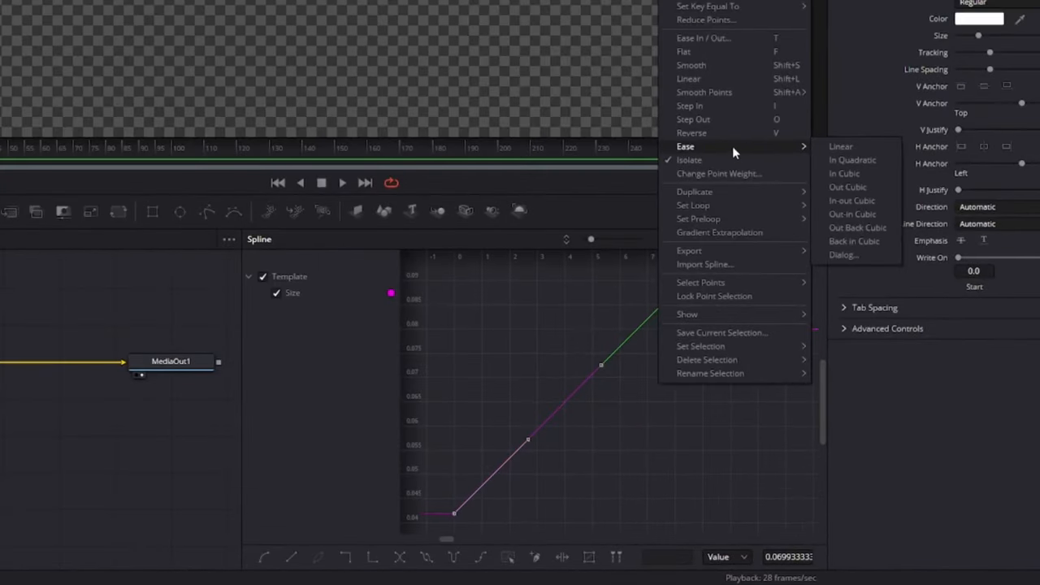
mouse_move(845, 161)
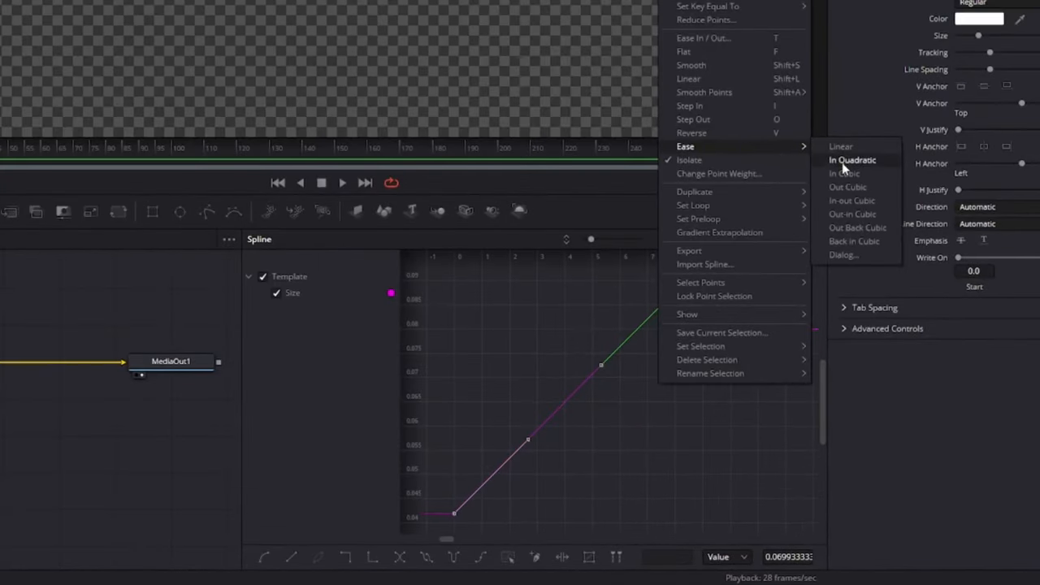
mouse_move(863, 172)
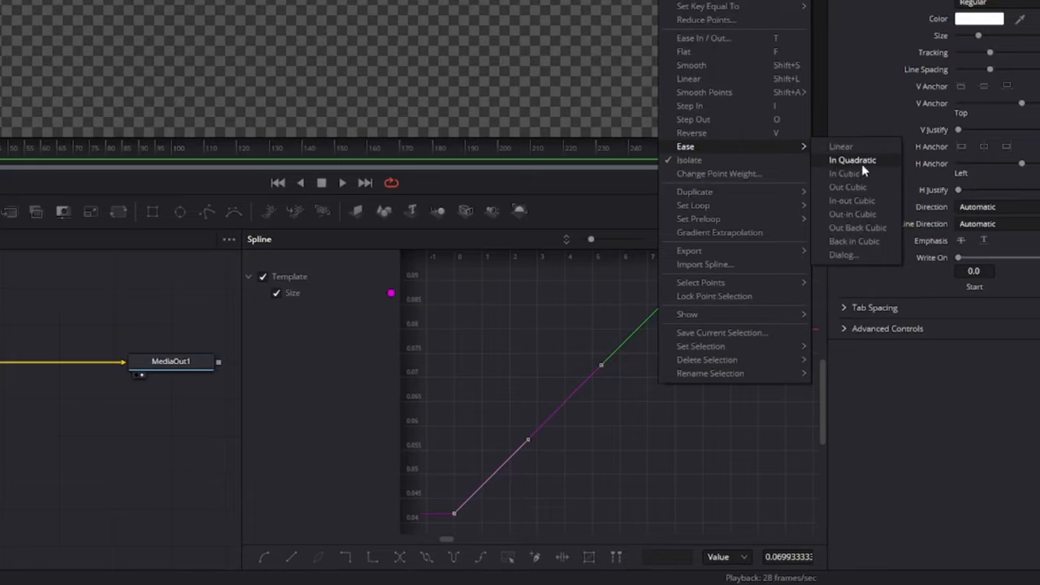
left_click(852, 159)
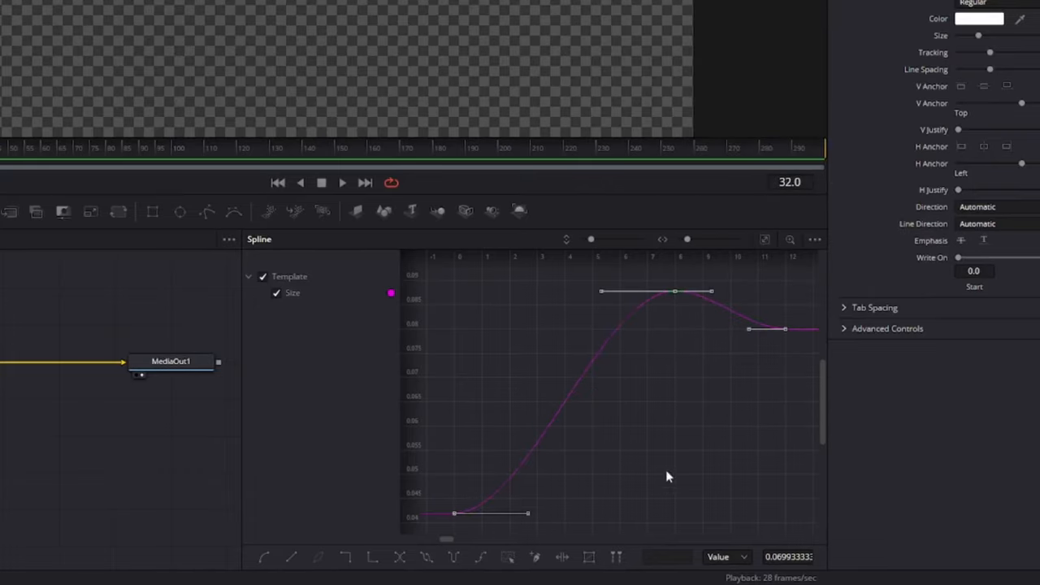
mouse_move(614, 429)
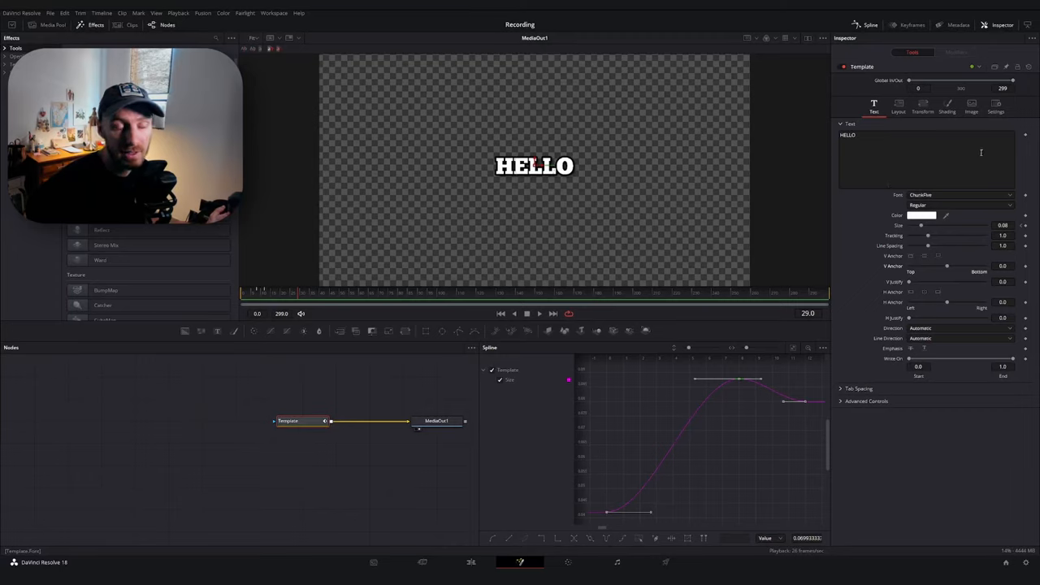
Turn on motion blur in the title node's settings
left_click(994, 107)
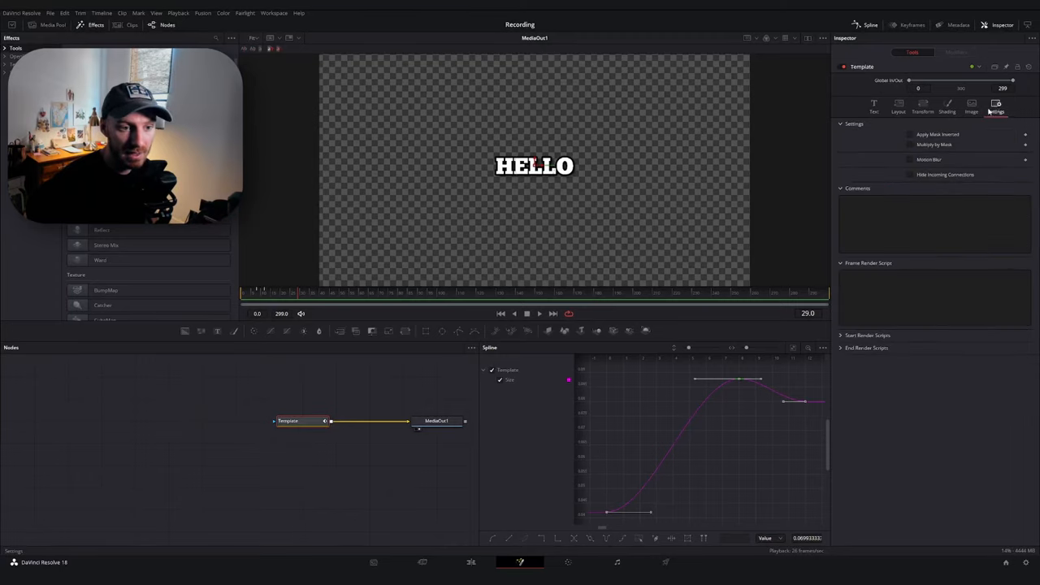
left_click(910, 159)
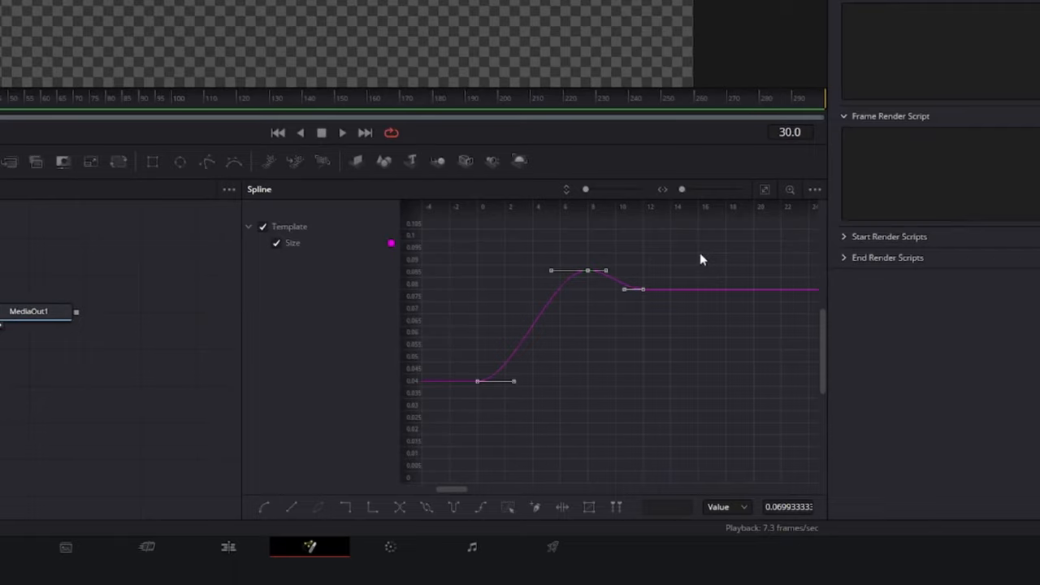
mouse_move(561, 507)
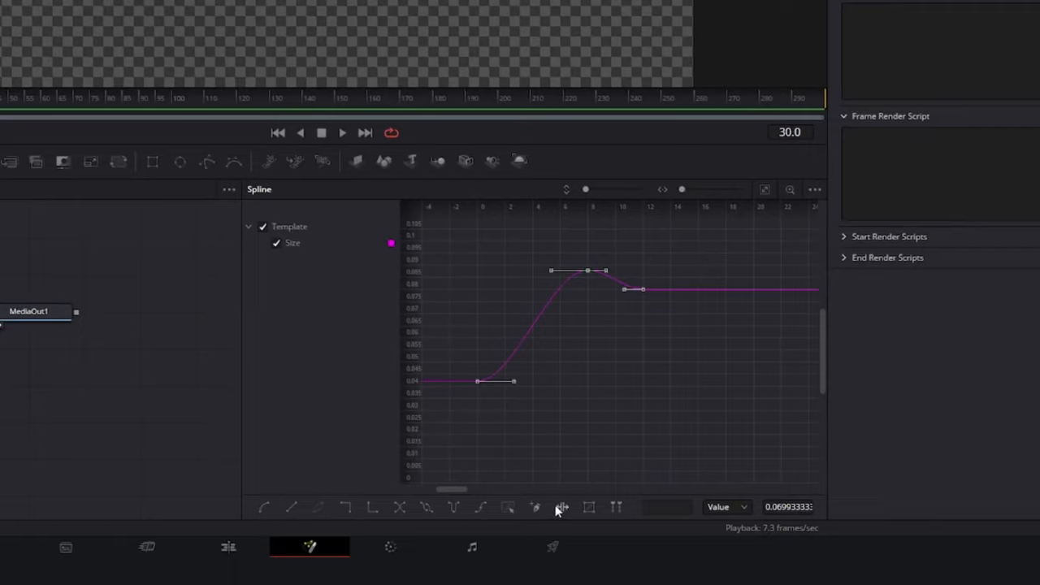
mouse_move(560, 510)
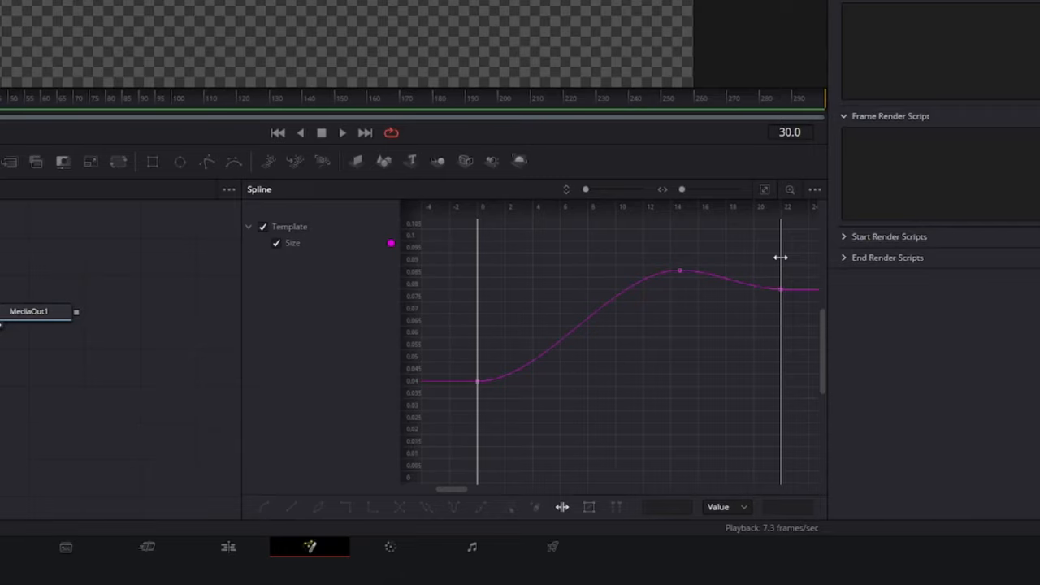
mouse_move(784, 270)
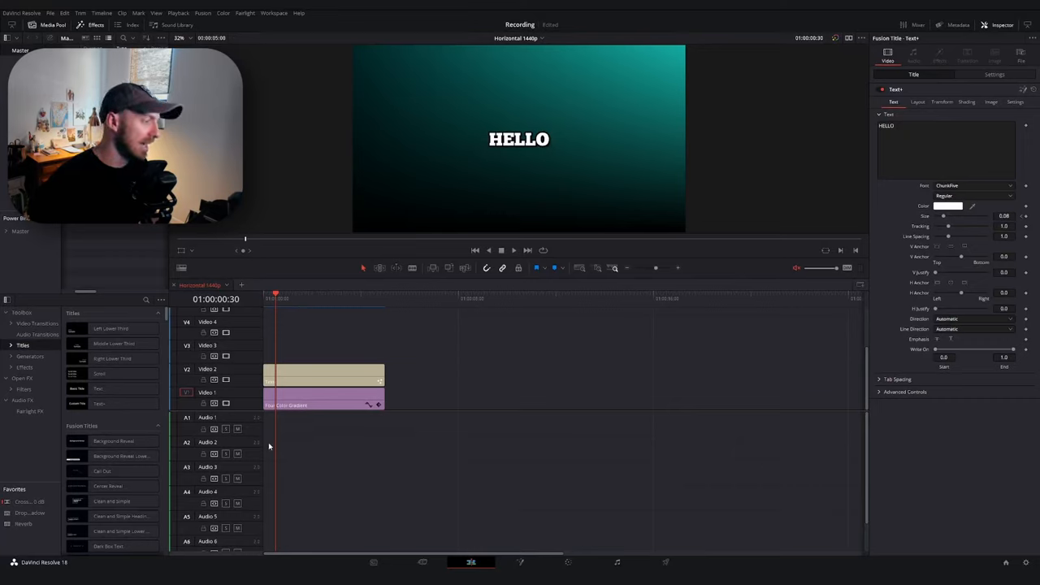
mouse_move(345, 422)
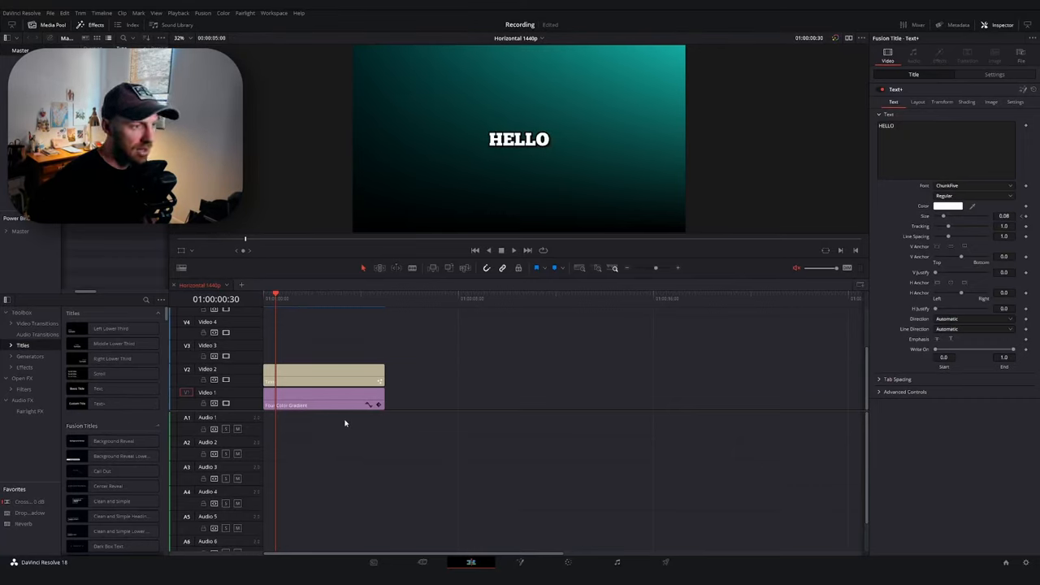
mouse_move(335, 419)
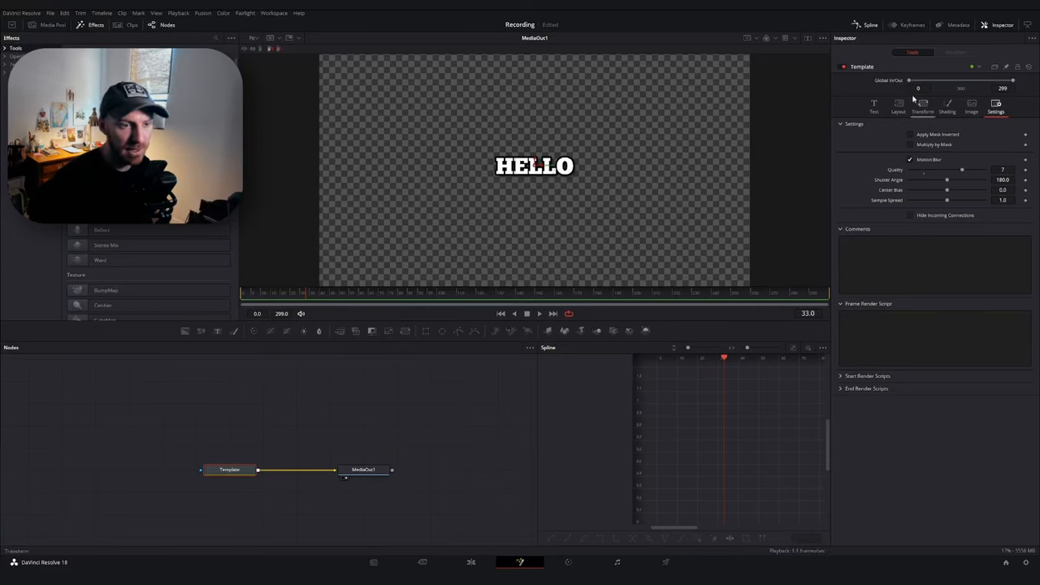
Switch the Text+ Inspector to the Layout settings for keyframing Center Y
left_click(875, 107)
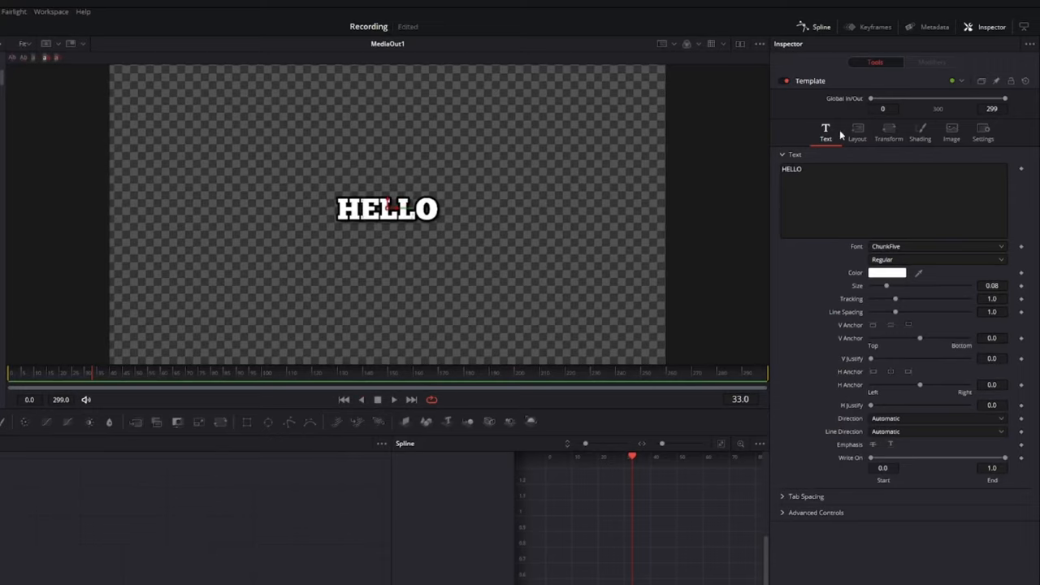
left_click(858, 131)
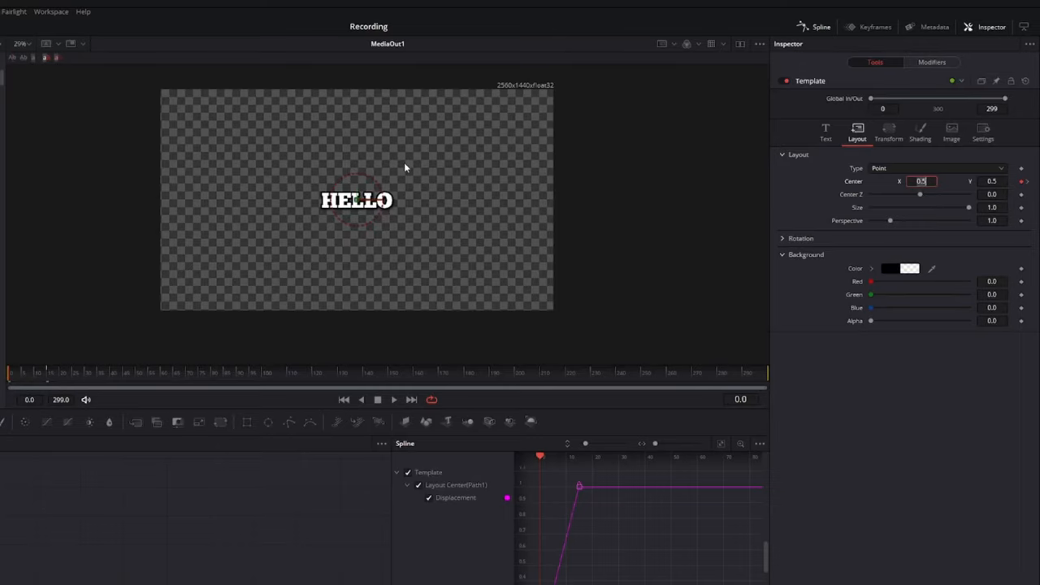
mouse_move(423, 284)
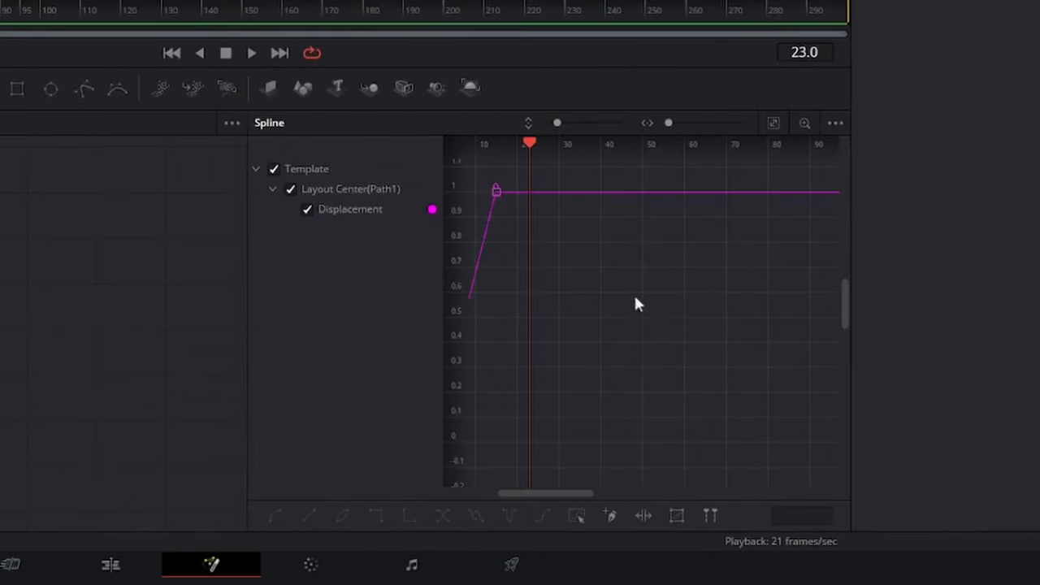
Apply an ease curve to both fly-in Displacement keyframes
left_click(774, 124)
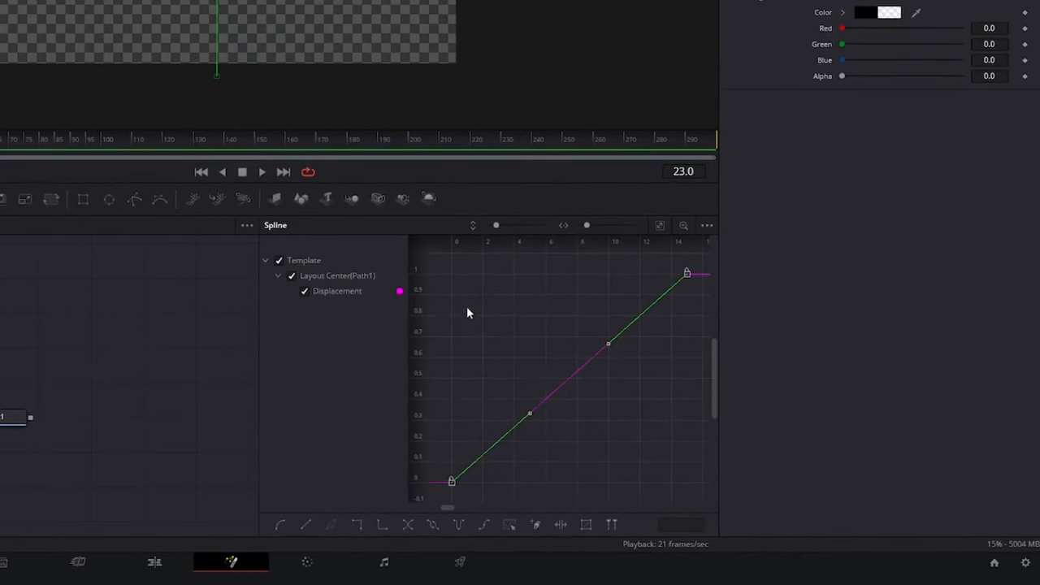
right_click(468, 312)
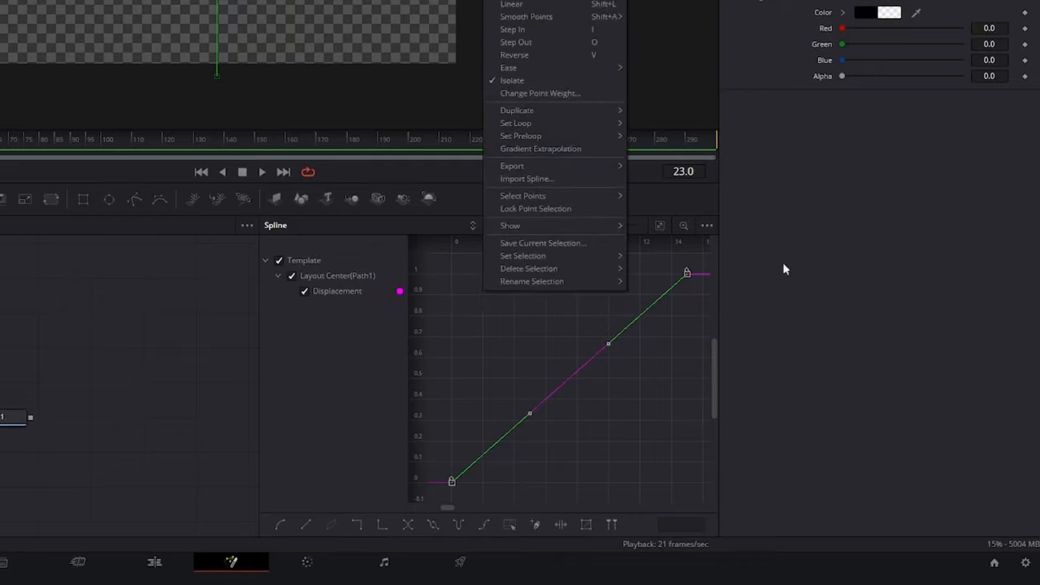
mouse_move(614, 72)
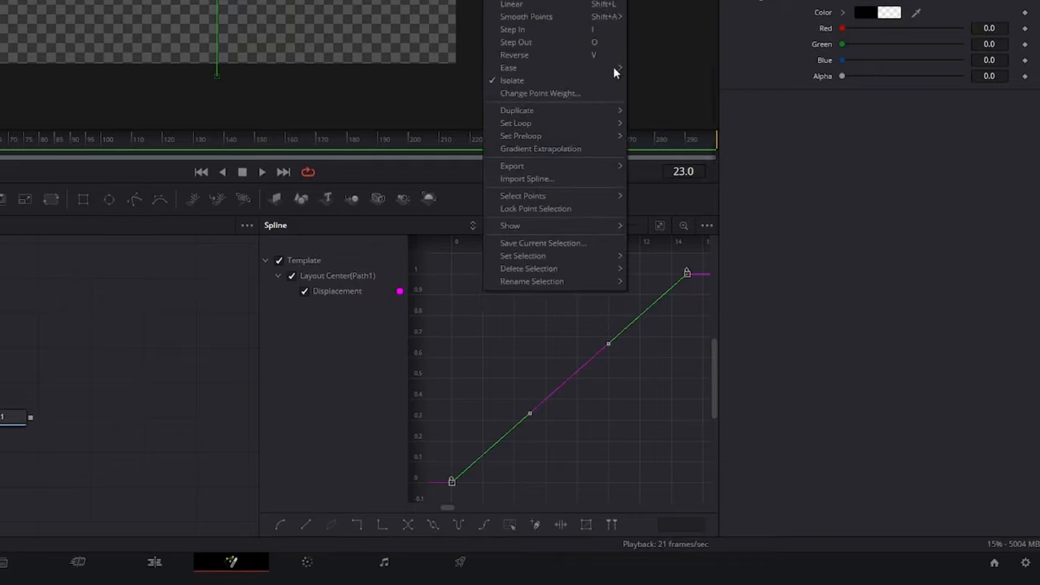
left_click(507, 69)
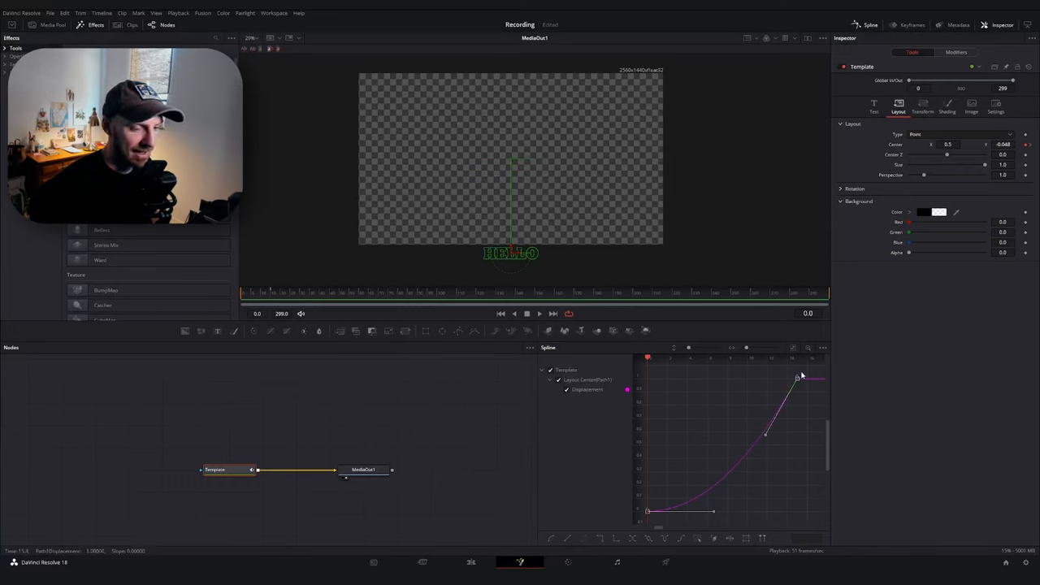
left_click(265, 293)
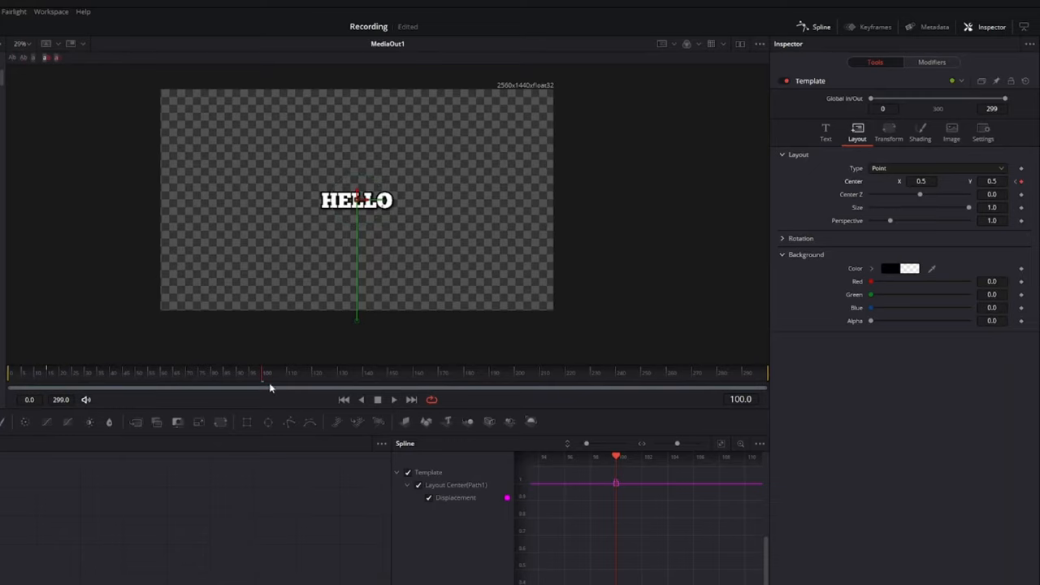
Advance to frame 117 and set Center Y to 1.066 so HELLO flies off the top
left_click_drag(270, 380, 307, 380)
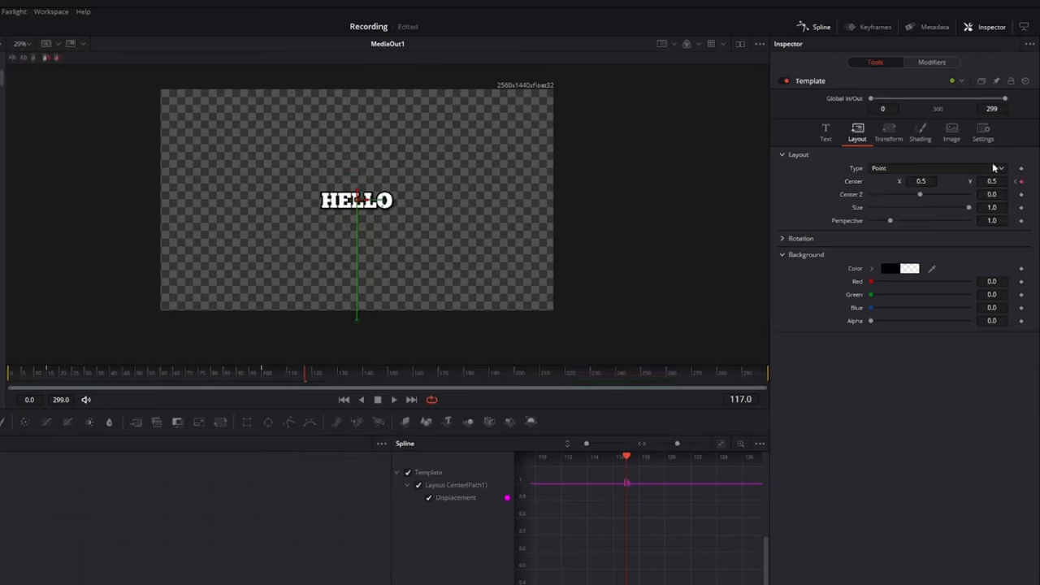
type("0.917")
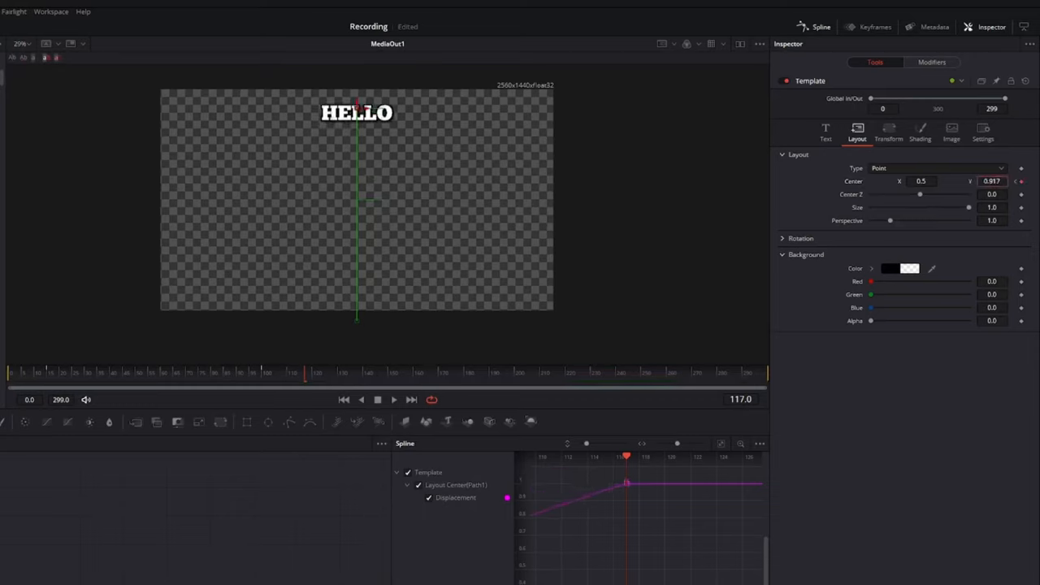
type("1.066")
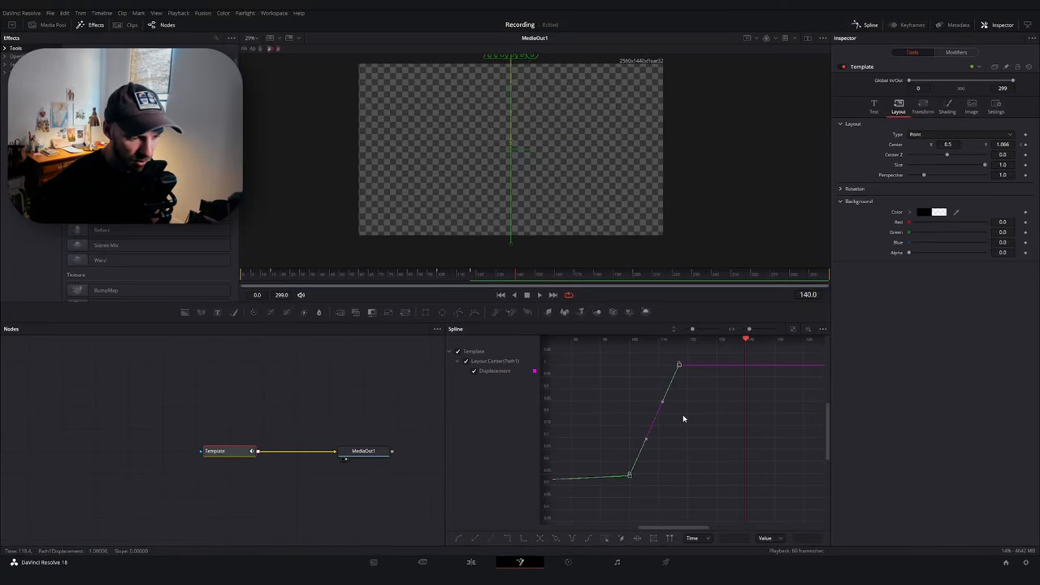
Give the fly-off Displacement keyframe an Out Back Cubic ease
right_click(682, 420)
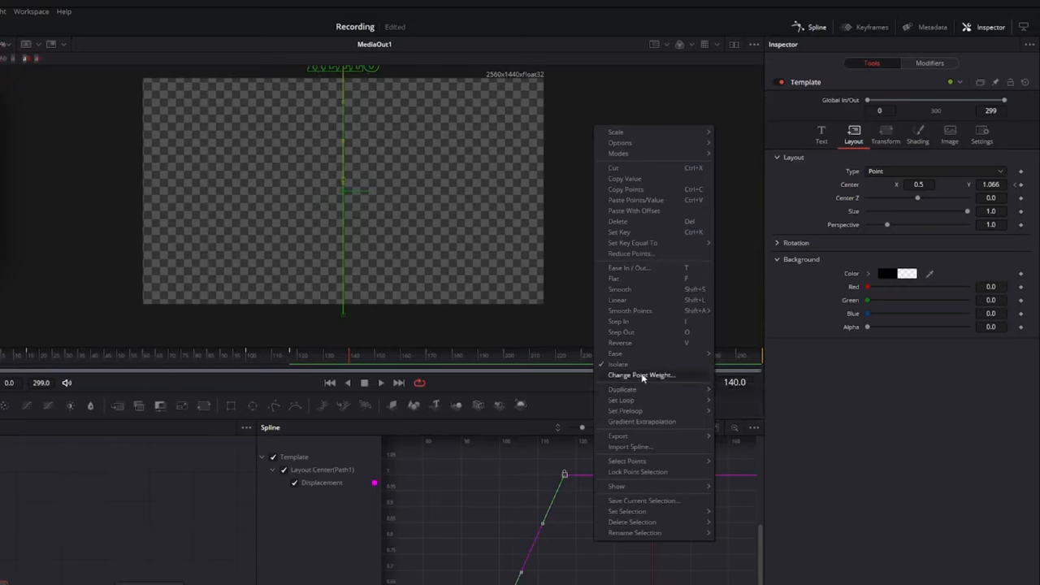
mouse_move(614, 355)
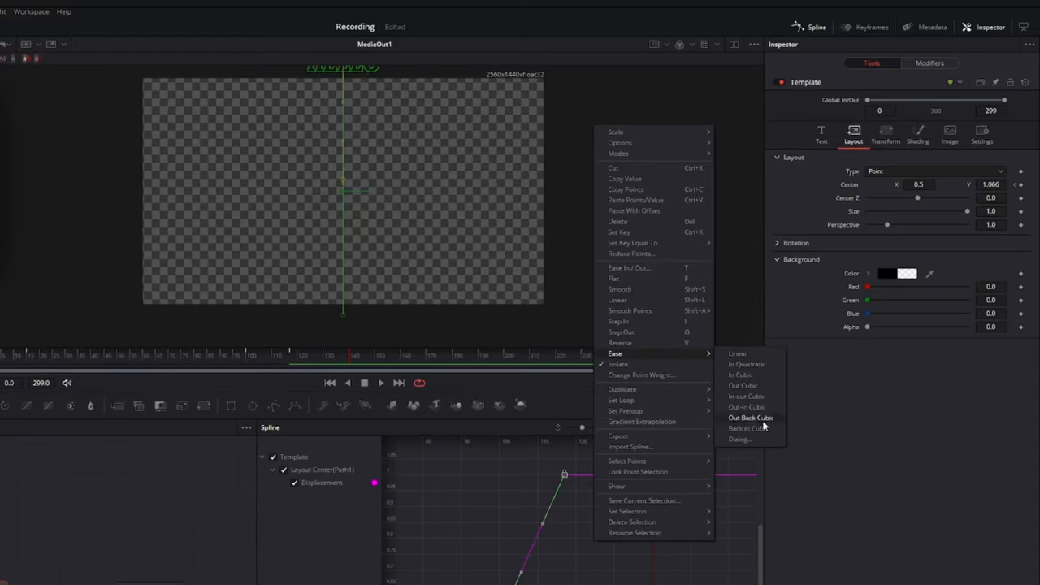
left_click(751, 416)
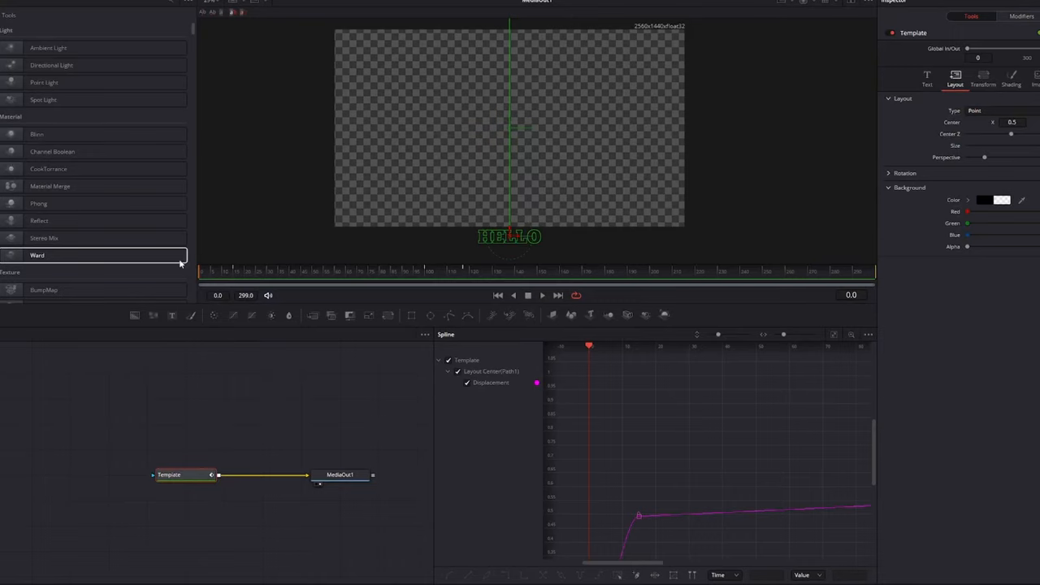
left_click(543, 296)
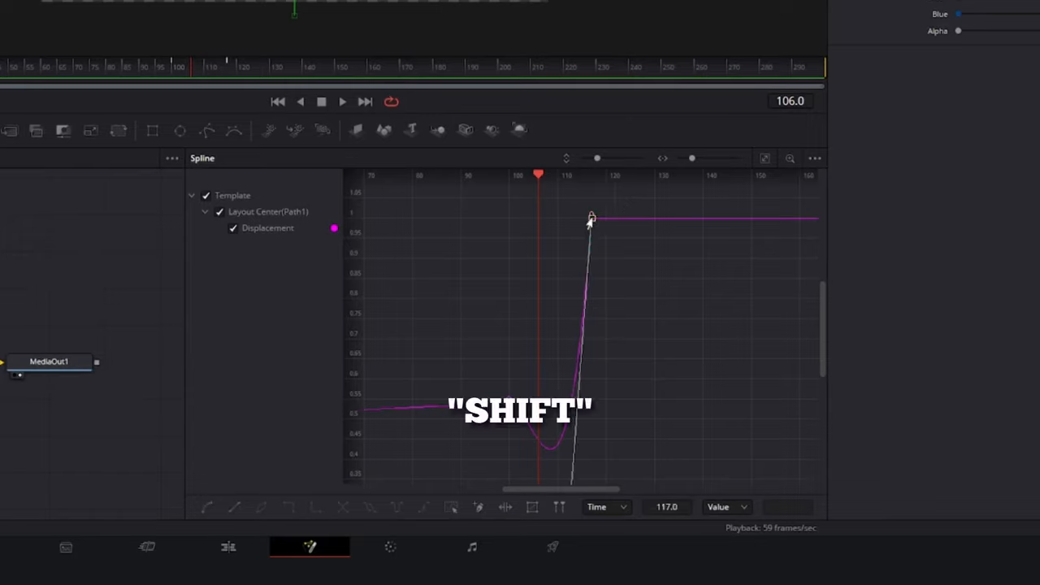
Reshape the fly-off keyframe's Bézier handles so the dip before HELLO's exit is smaller and sharper
left_click_drag(591, 218, 640, 217)
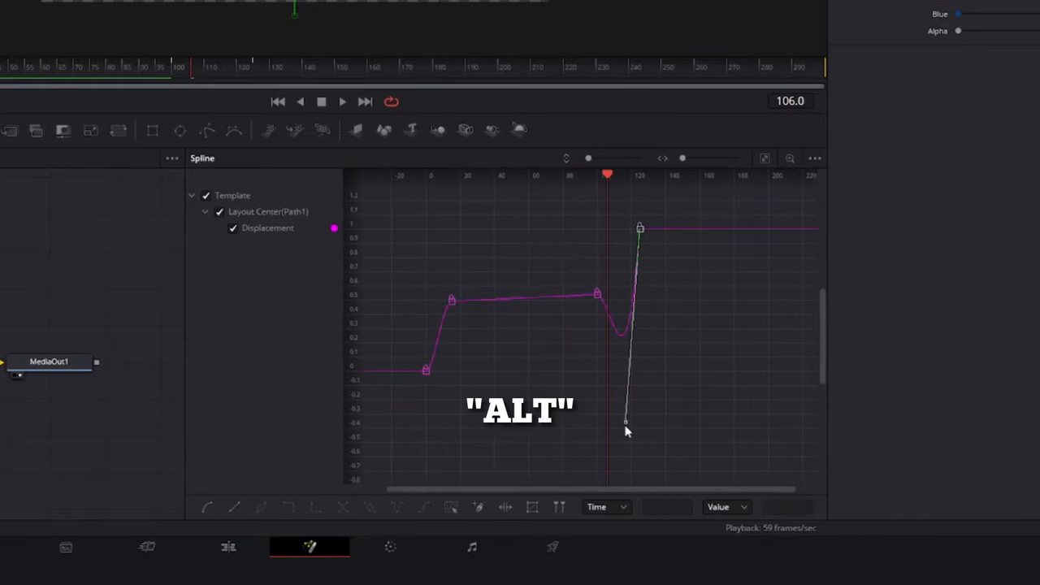
left_click_drag(625, 431, 627, 356)
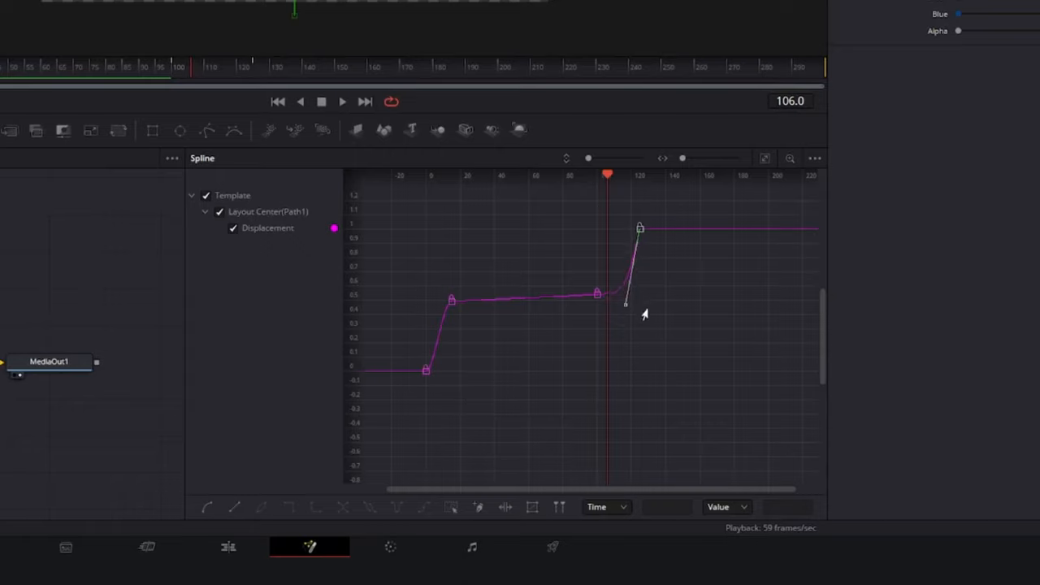
left_click_drag(625, 306, 626, 340)
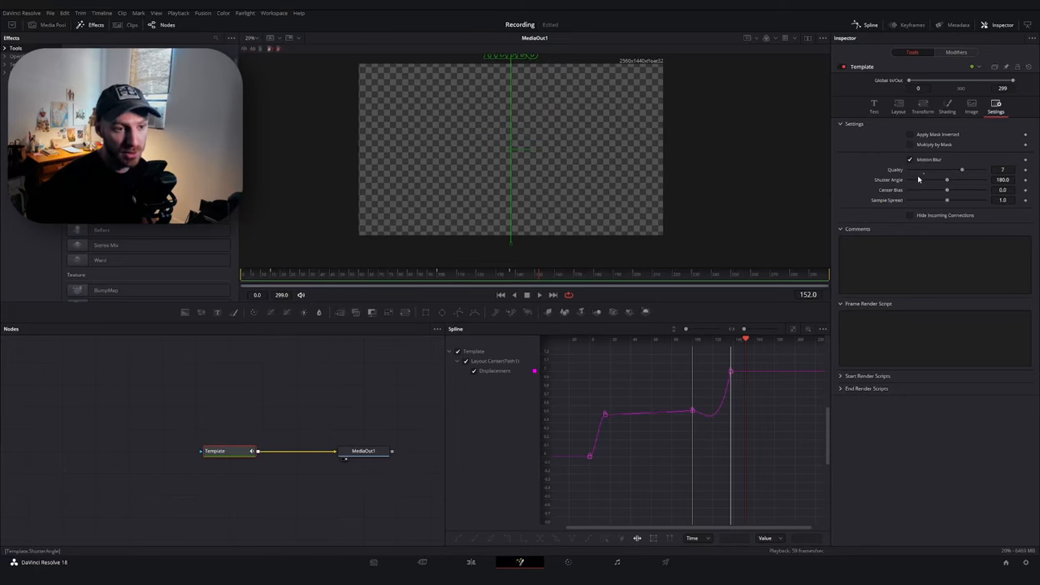
left_click(874, 105)
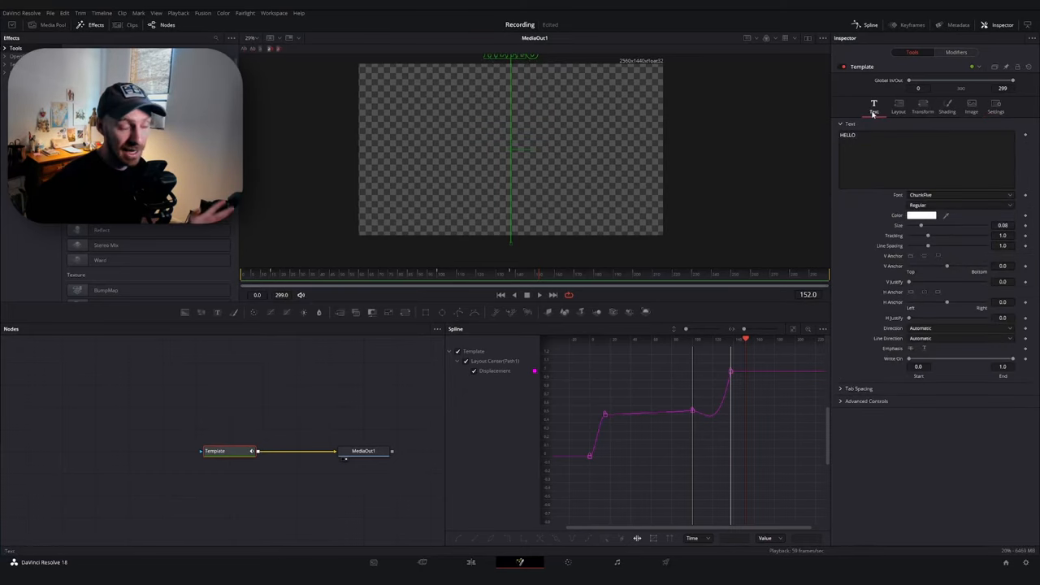